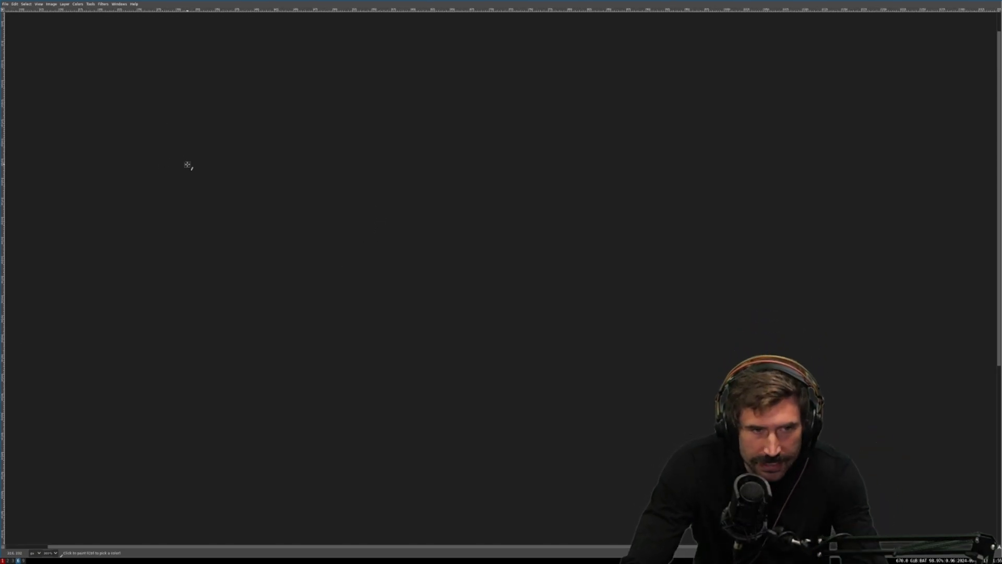
Brush a C client, an S server box, a curved link to a second box, and a return arrow
left_click_drag(192, 153, 294, 192)
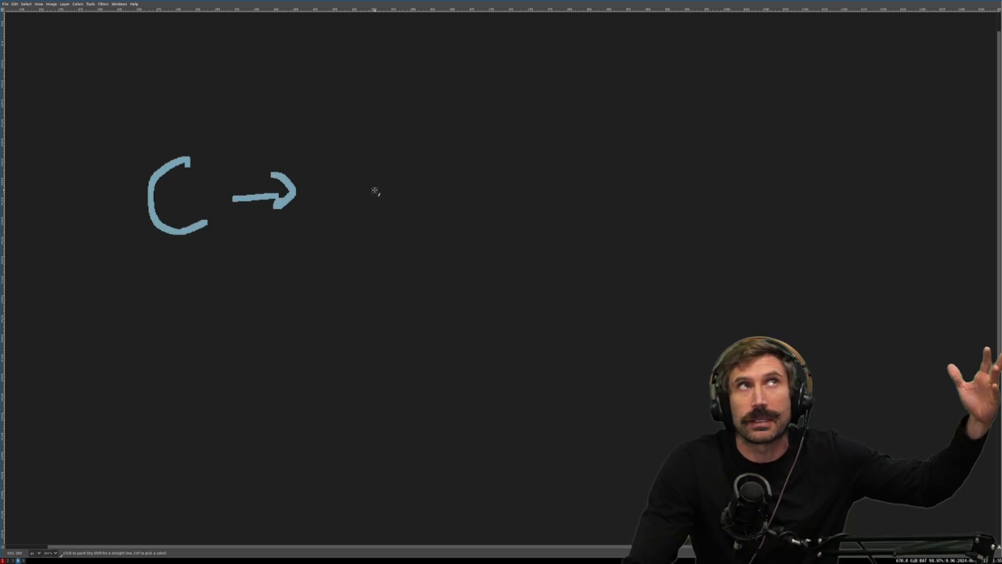
left_click_drag(369, 162, 369, 217)
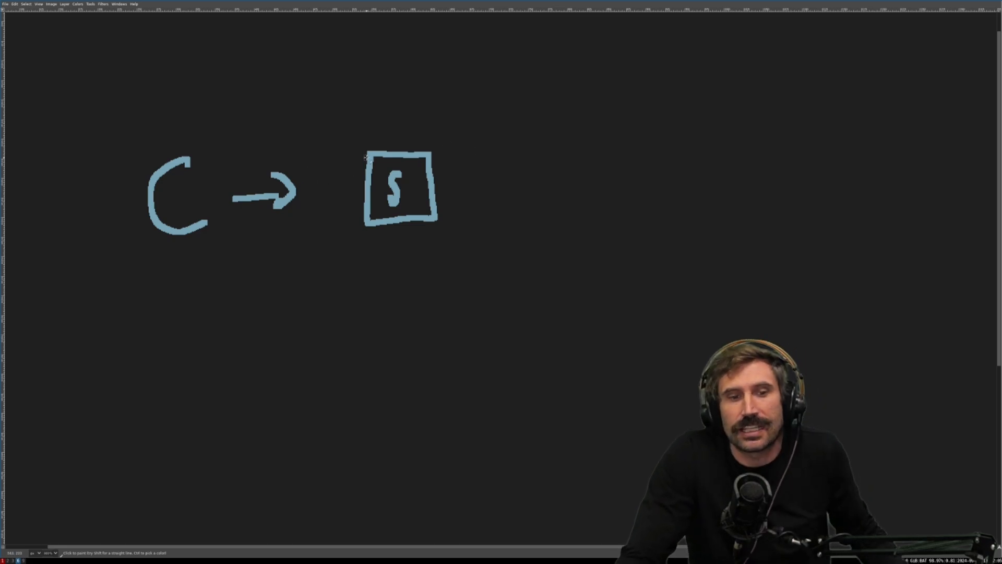
mouse_move(443, 149)
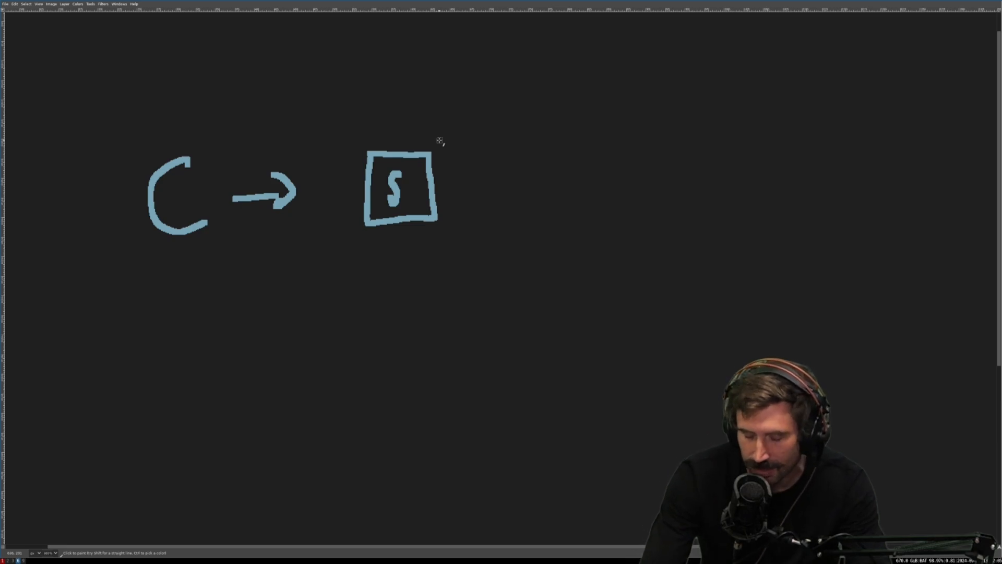
mouse_move(472, 115)
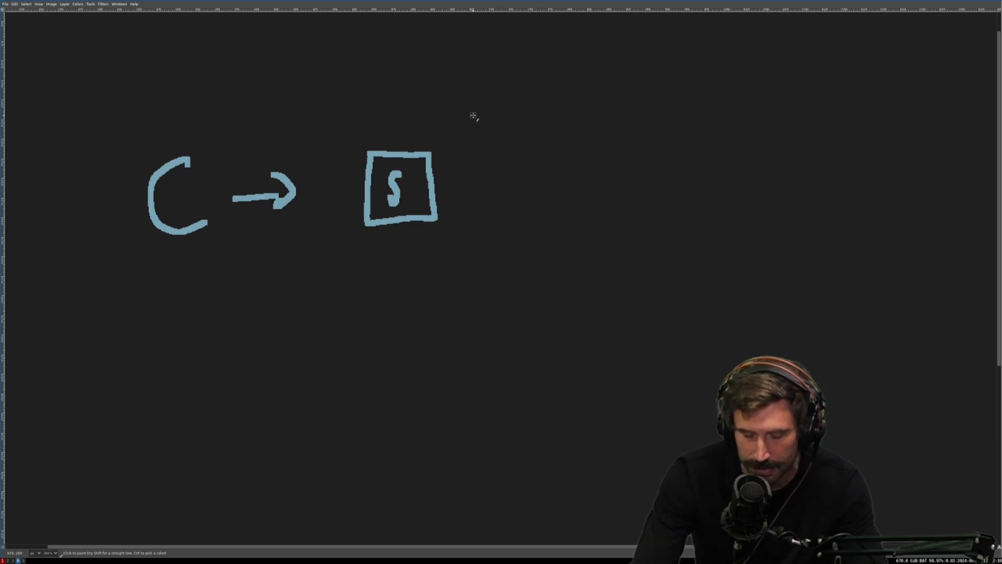
left_click_drag(427, 160, 492, 102)
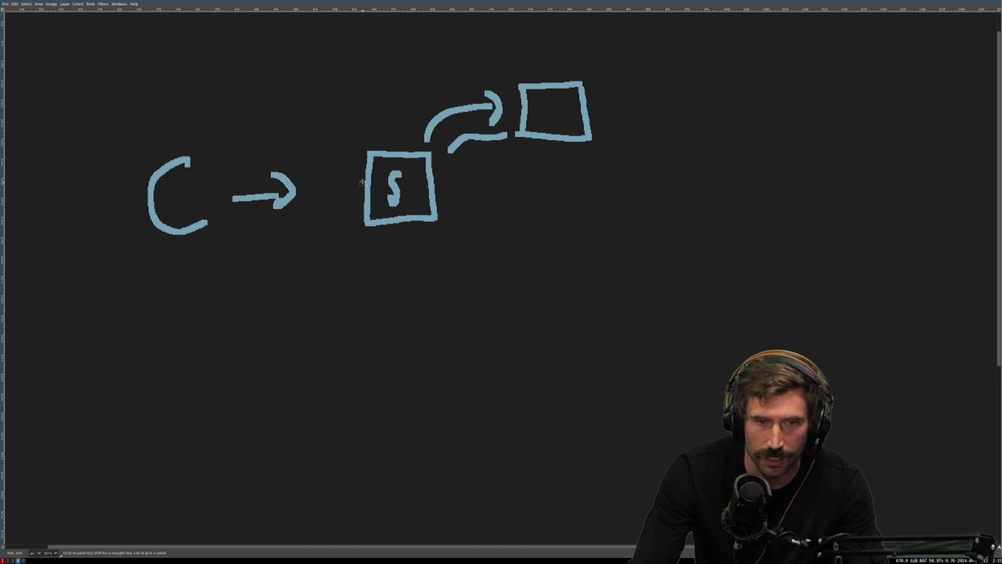
left_click_drag(346, 198, 289, 224)
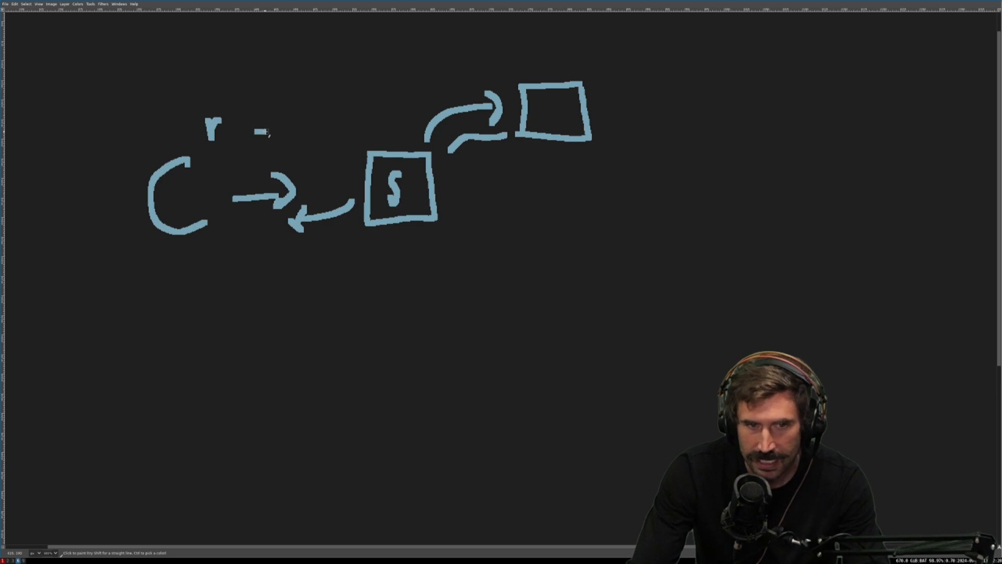
Add a dashed arrow across the top and an upward arrow beneath the server box
left_click_drag(250, 132, 358, 128)
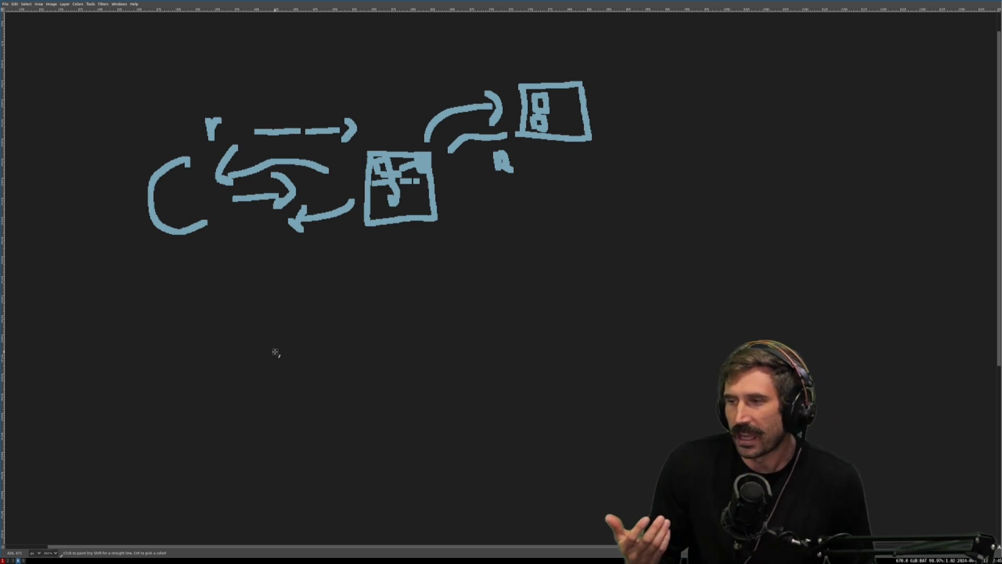
left_click_drag(374, 263, 380, 301)
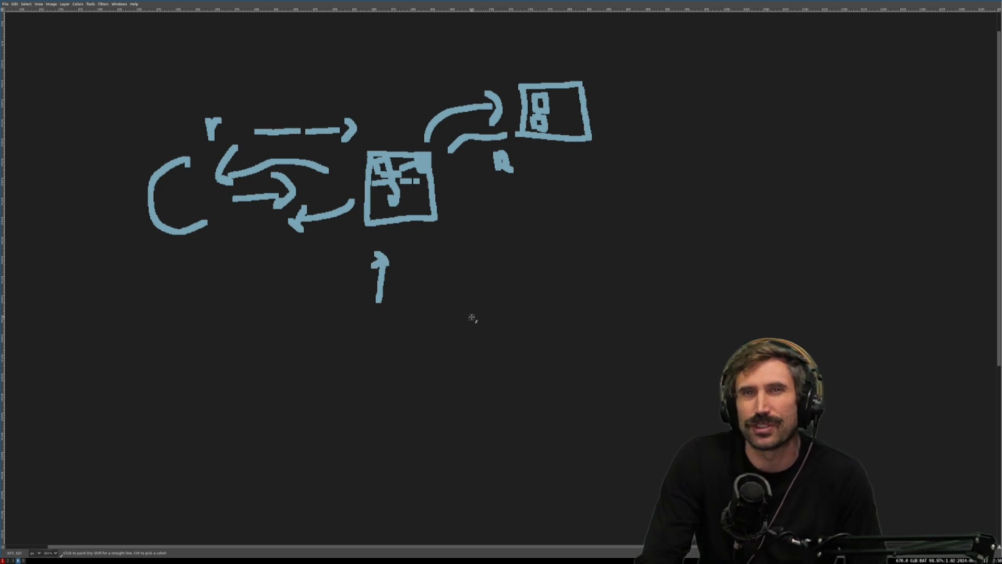
mouse_move(477, 307)
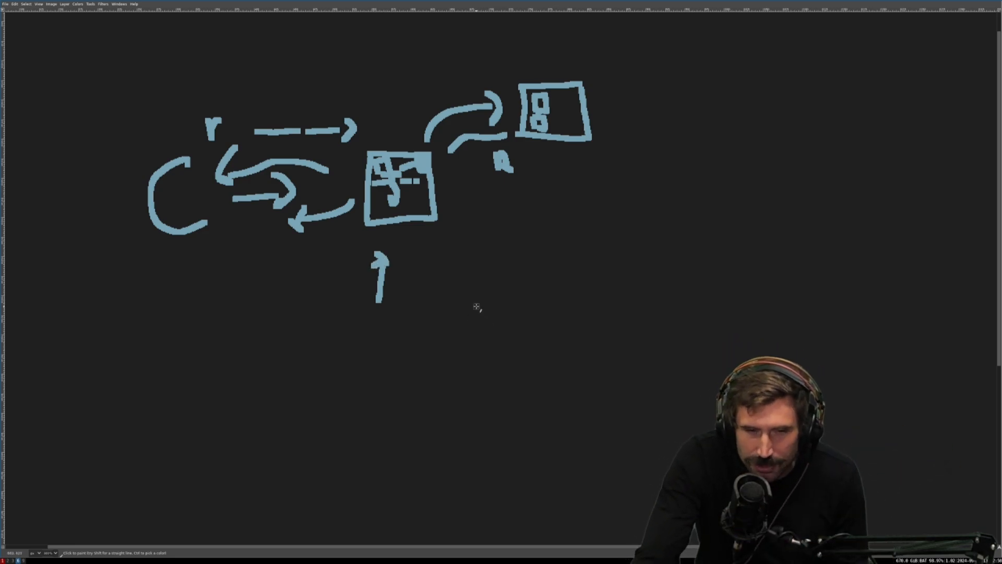
mouse_move(463, 300)
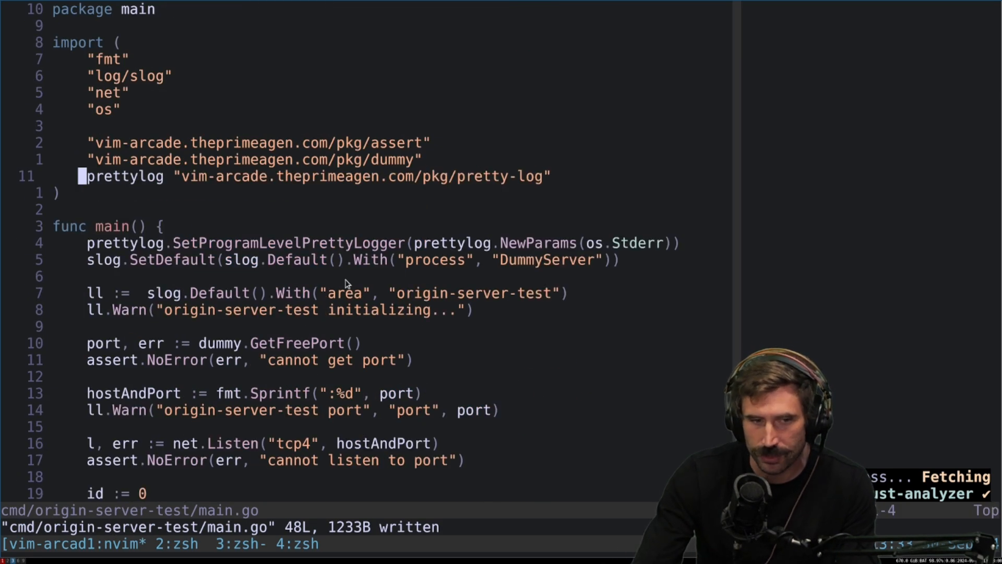
Scroll main.go down to bring its imports and main function into view
scroll("down", 3)
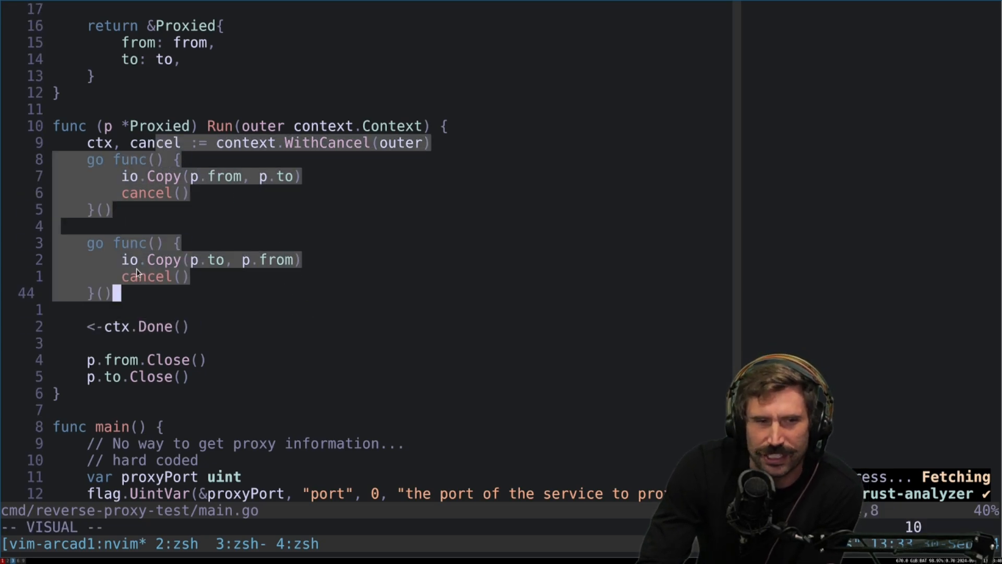
mouse_move(207, 299)
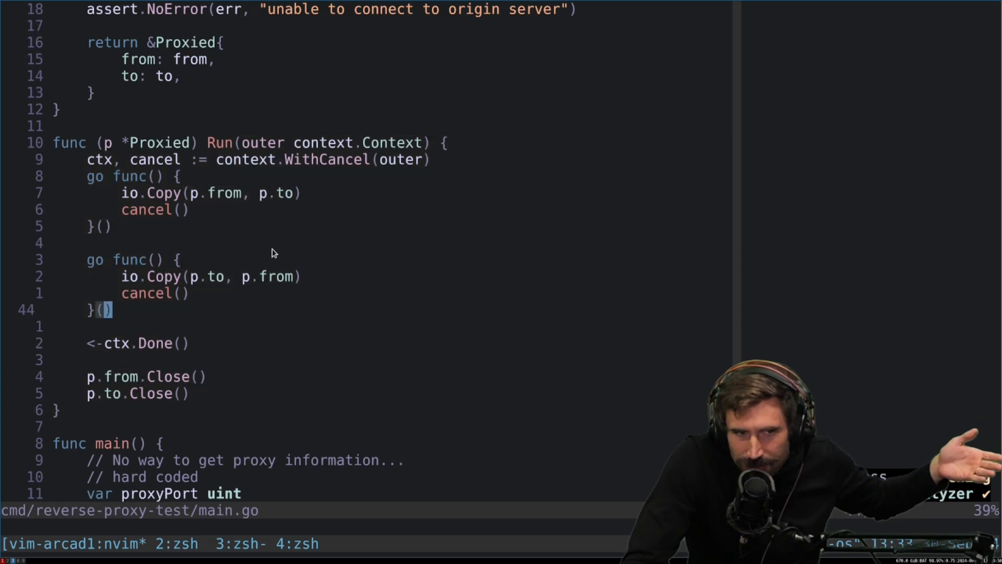
mouse_move(334, 307)
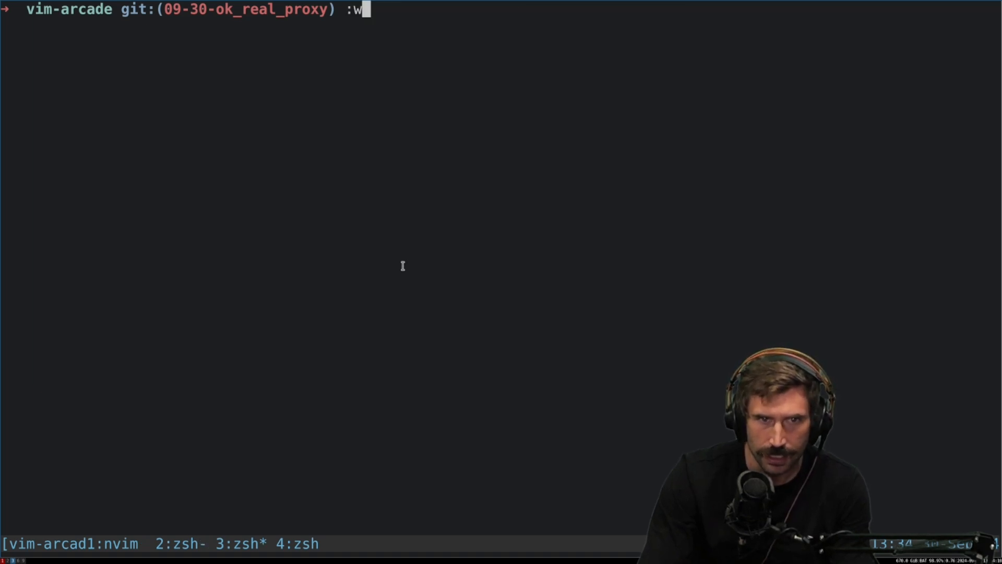
Run the origin-server test, then reuse its reported port 33949 for the reverse-proxy test
type("go run ./cmd/origin-server-test/main.go")
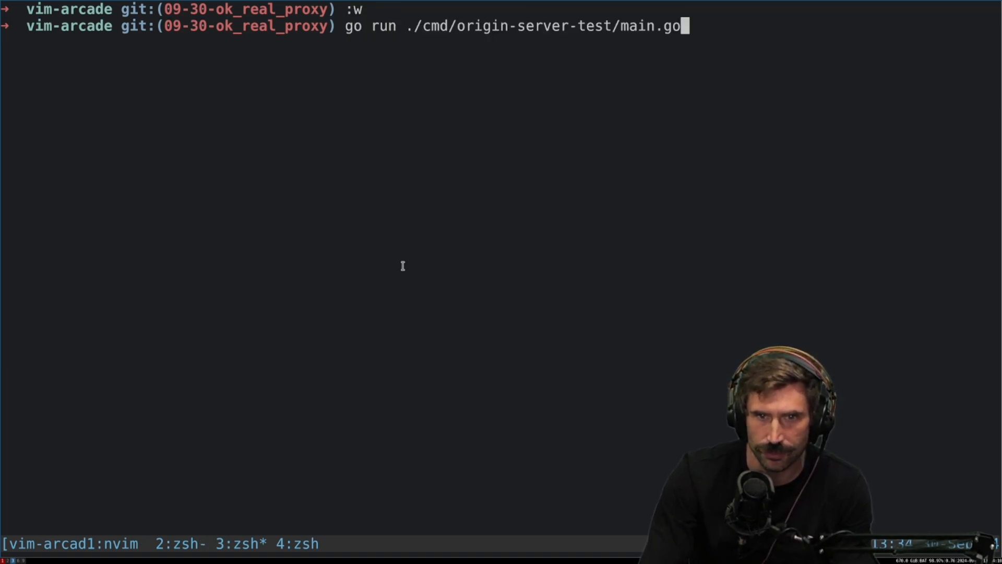
key("Enter")
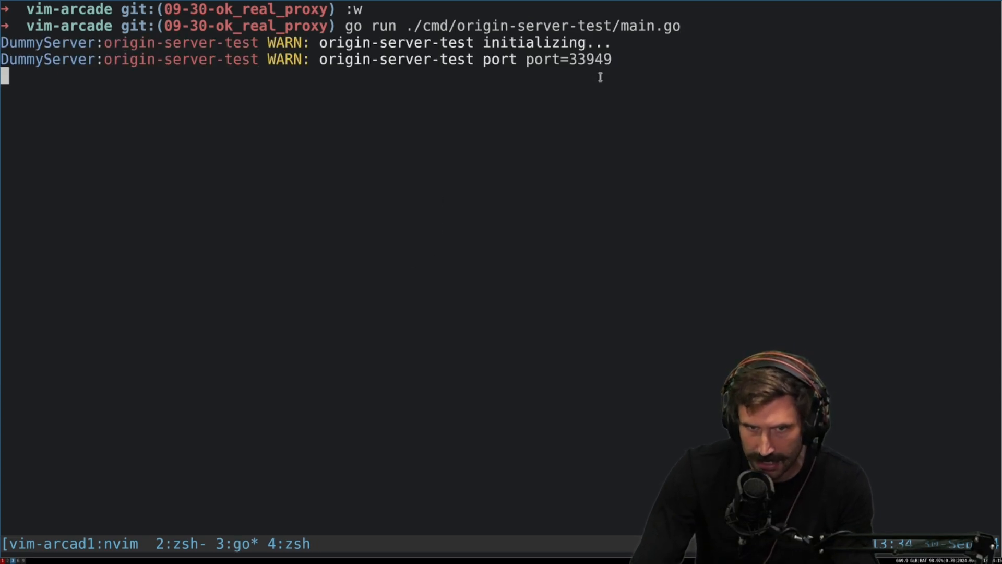
double_click(591, 58)
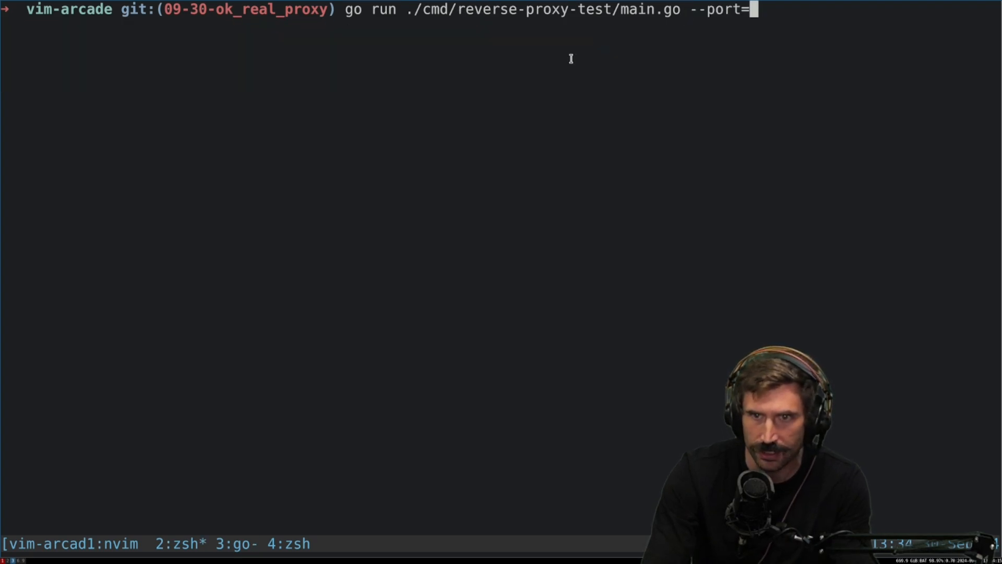
type("33949")
type("c")
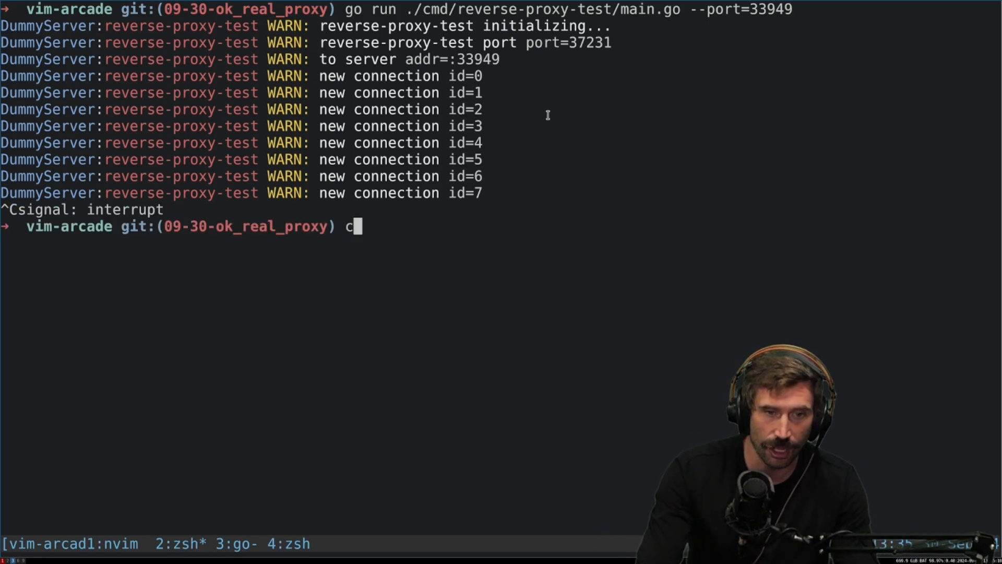
Launch the Rust proxy with cargo run -- --port=33949 so it logs established connections
type("argo run -- --port=")
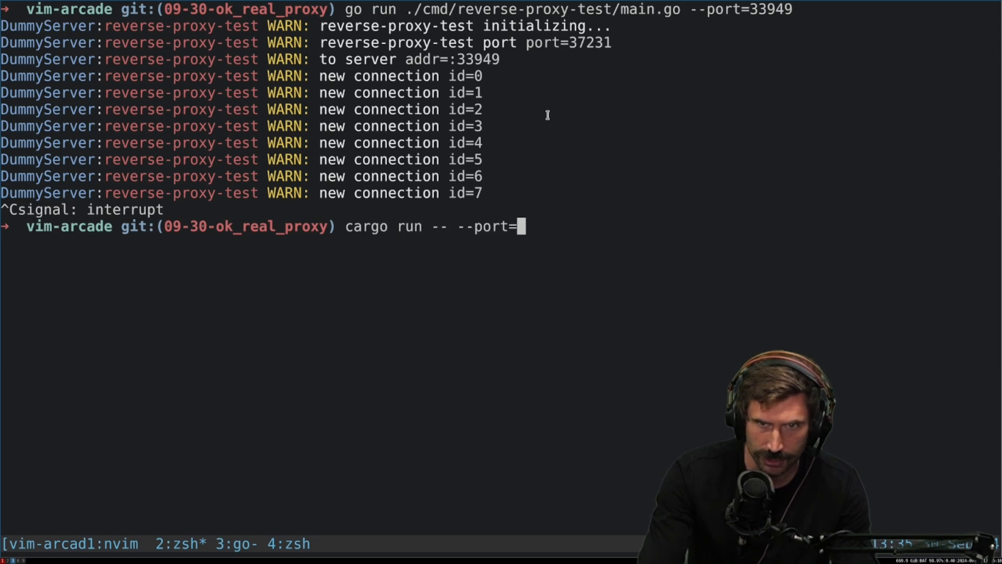
type("3394")
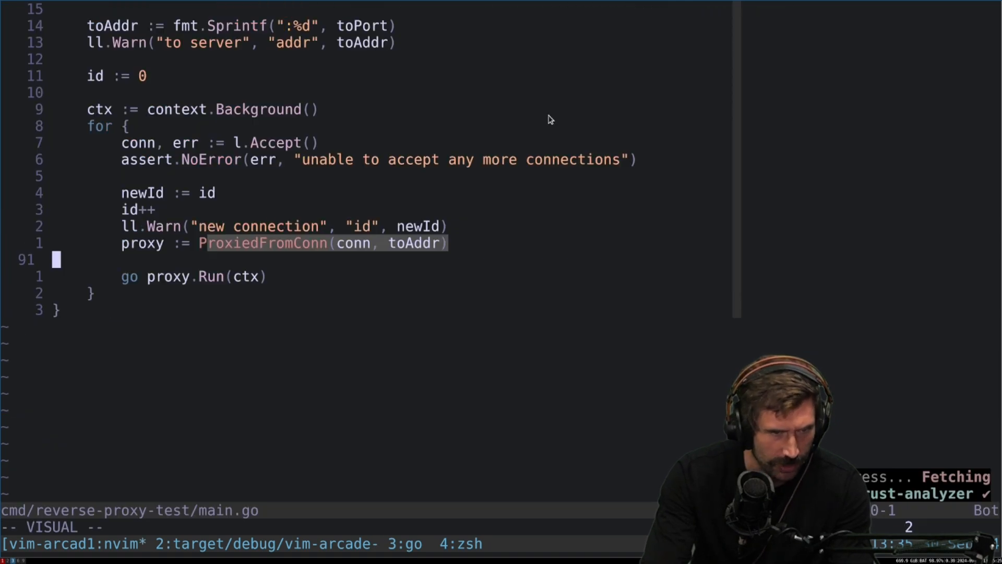
type("src")
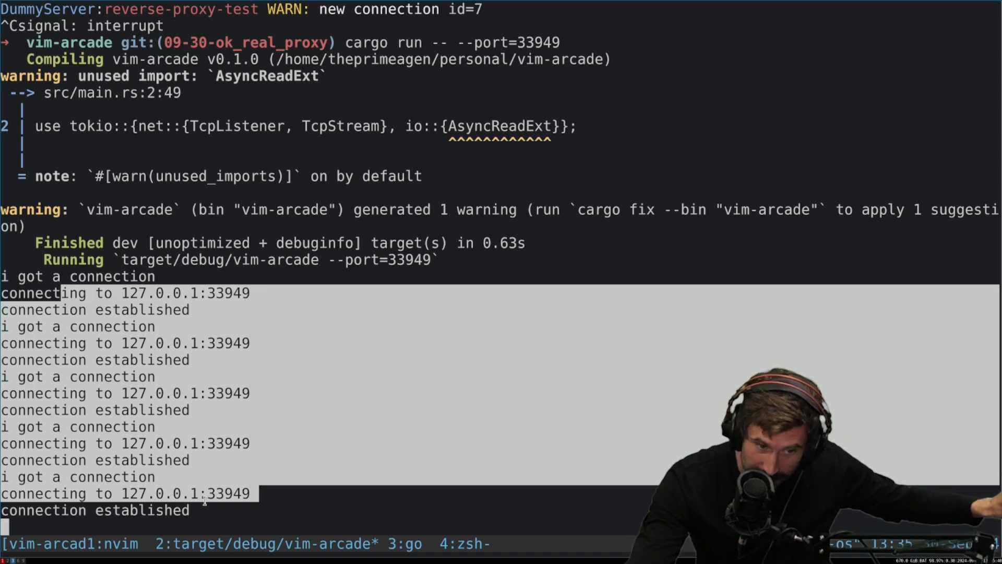
mouse_move(278, 415)
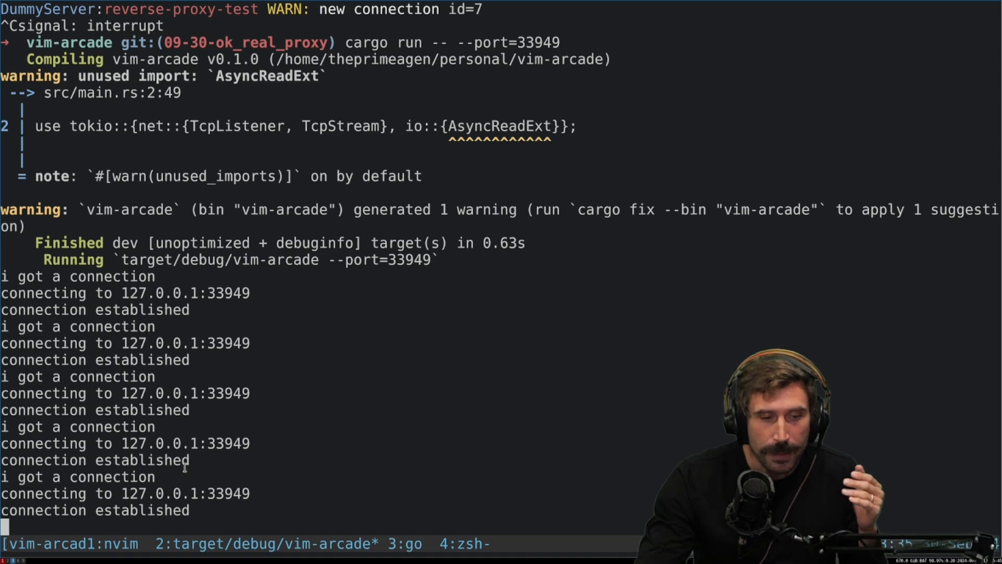
mouse_move(349, 491)
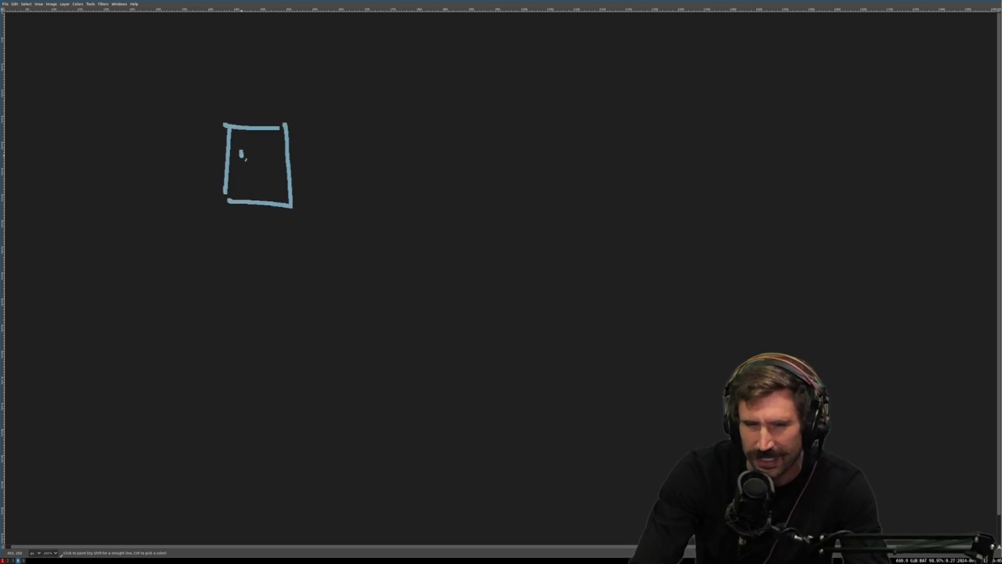
Brush an mm box with SQL above, a return arrow down to C, and lines to the right
left_click_drag(240, 160, 277, 160)
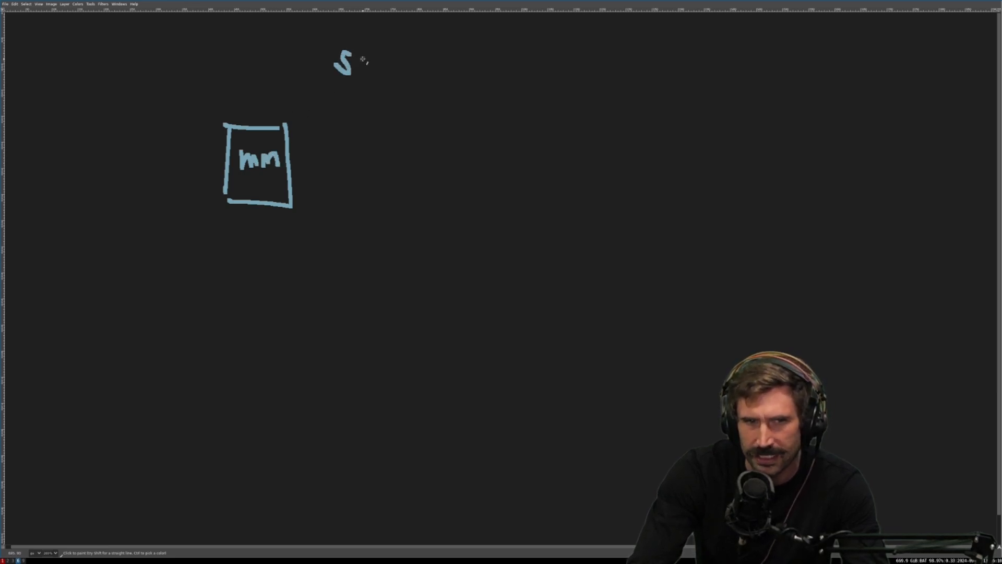
left_click_drag(358, 57, 394, 76)
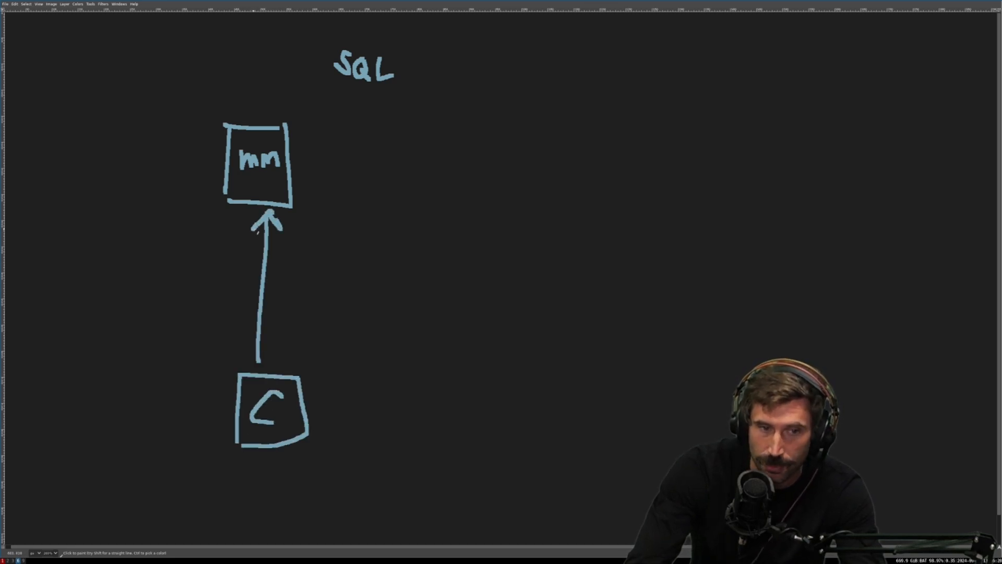
left_click_drag(288, 214, 289, 364)
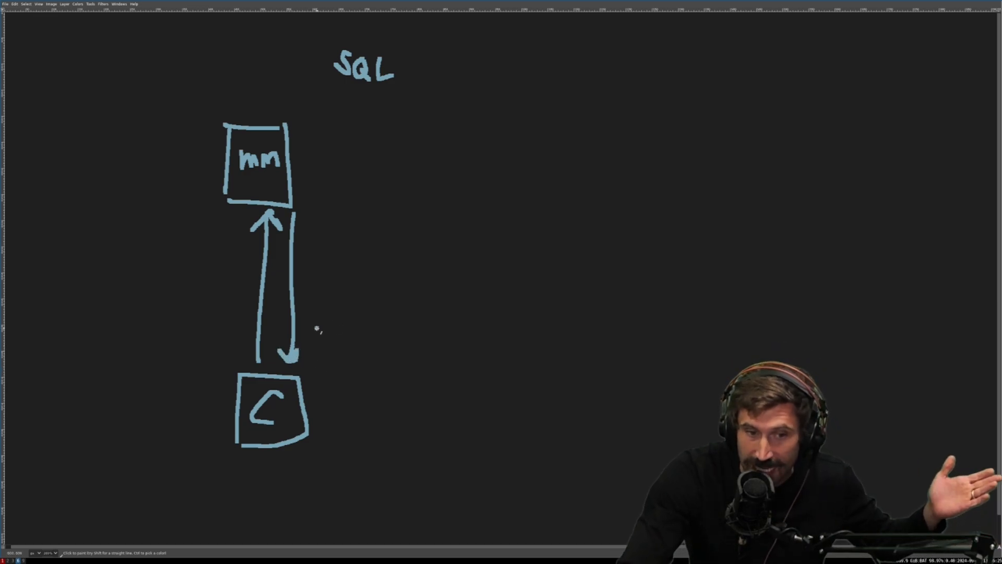
left_click_drag(320, 328, 390, 328)
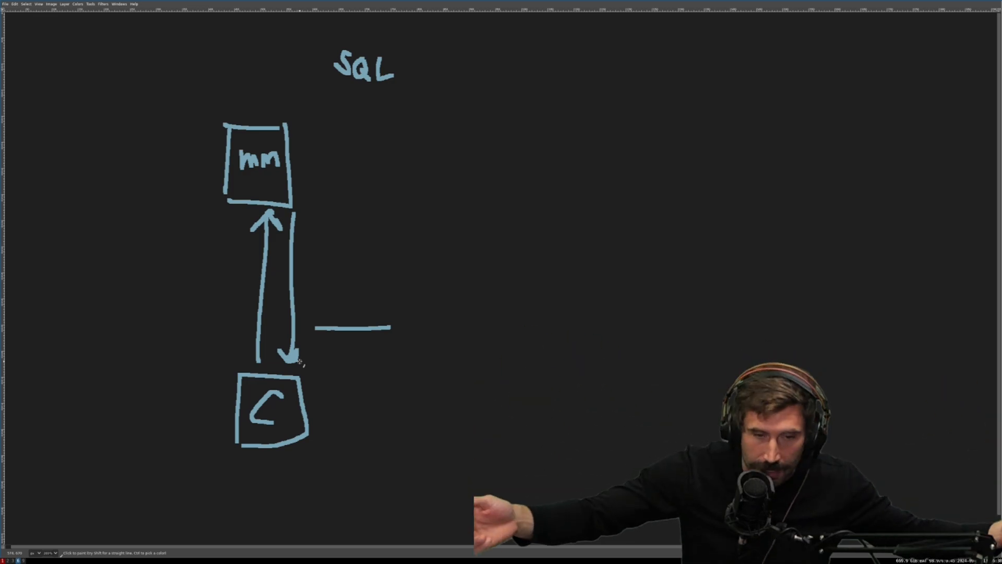
mouse_move(383, 285)
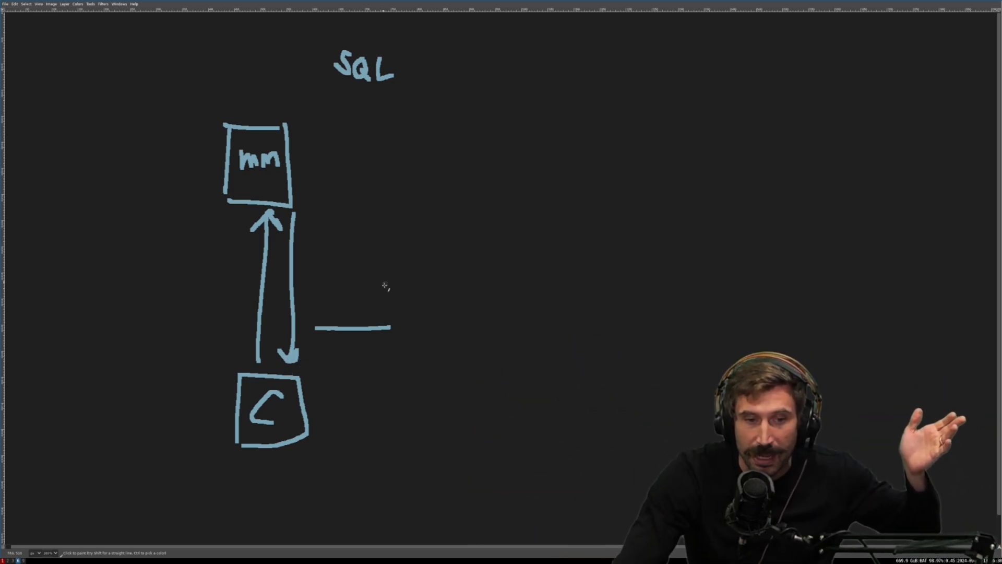
left_click_drag(416, 221, 489, 304)
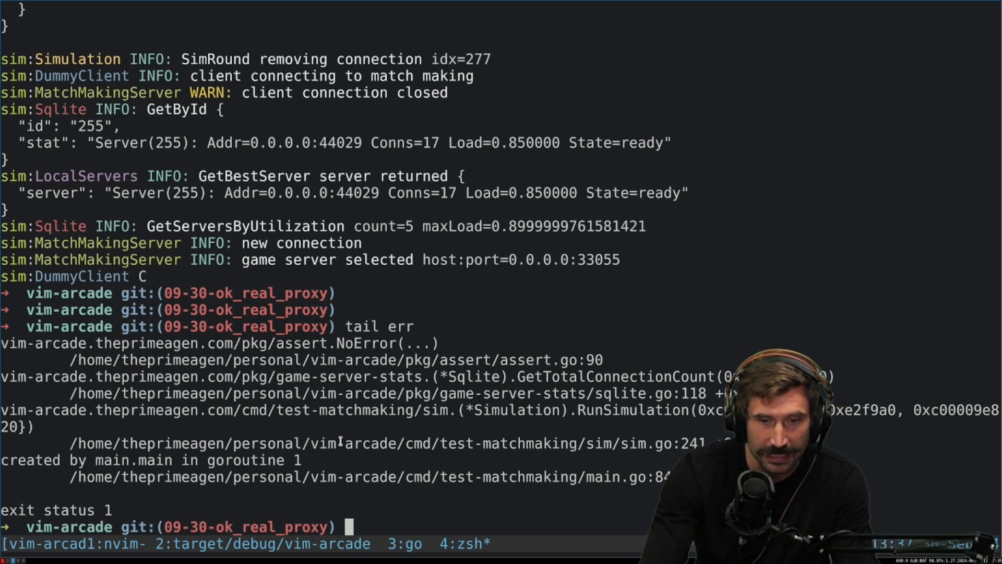
Tail the last 100 lines of err, mark the SQL scan error, and start the reverse-proxy run command
type("tail -100 err")
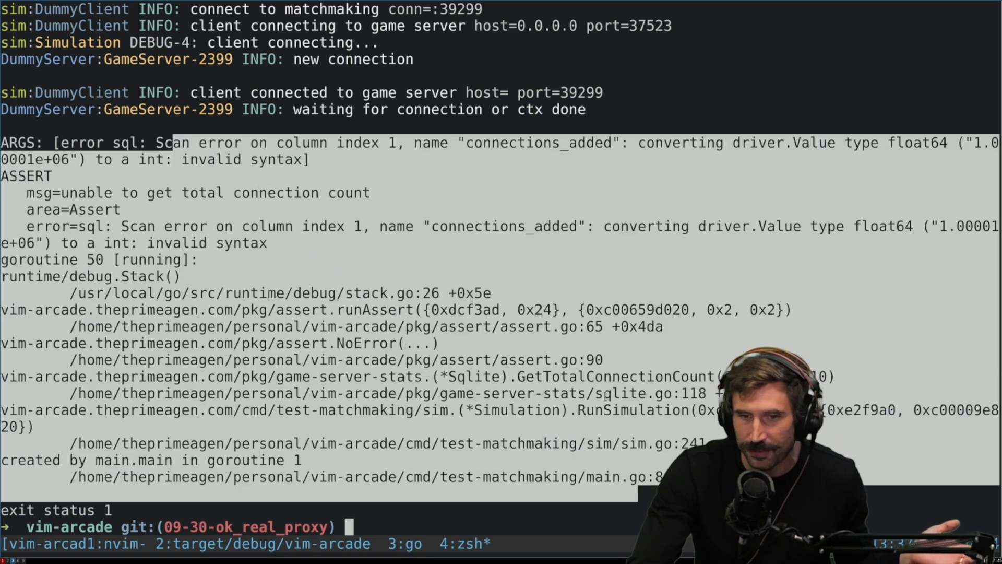
double_click(538, 142)
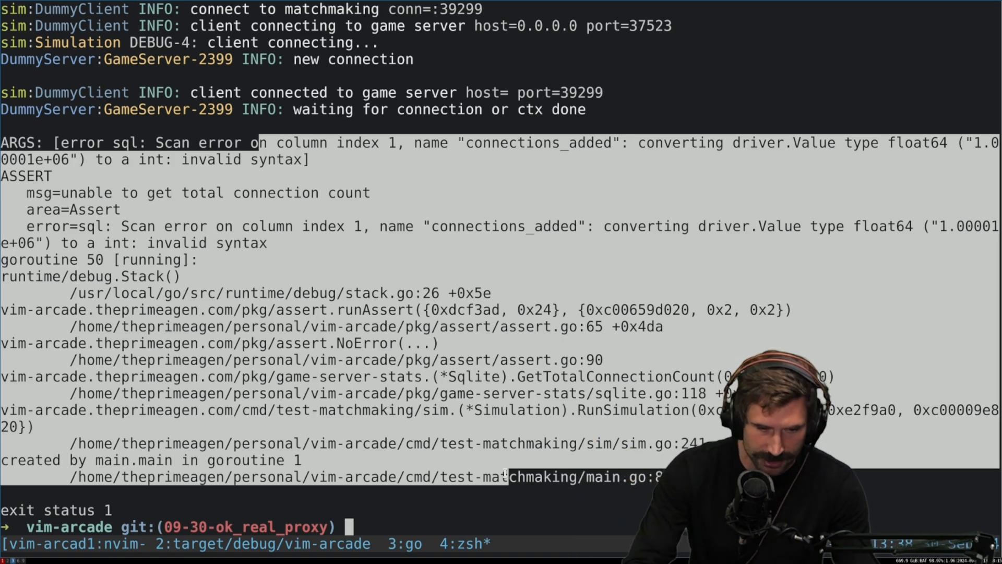
type("go run ./cmd/reverse-proxy-test/mai")
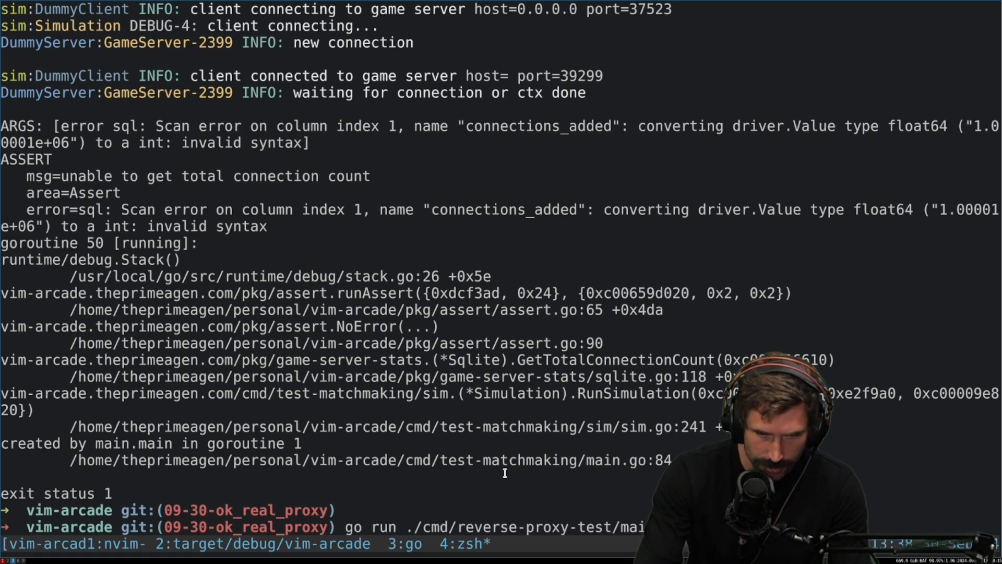